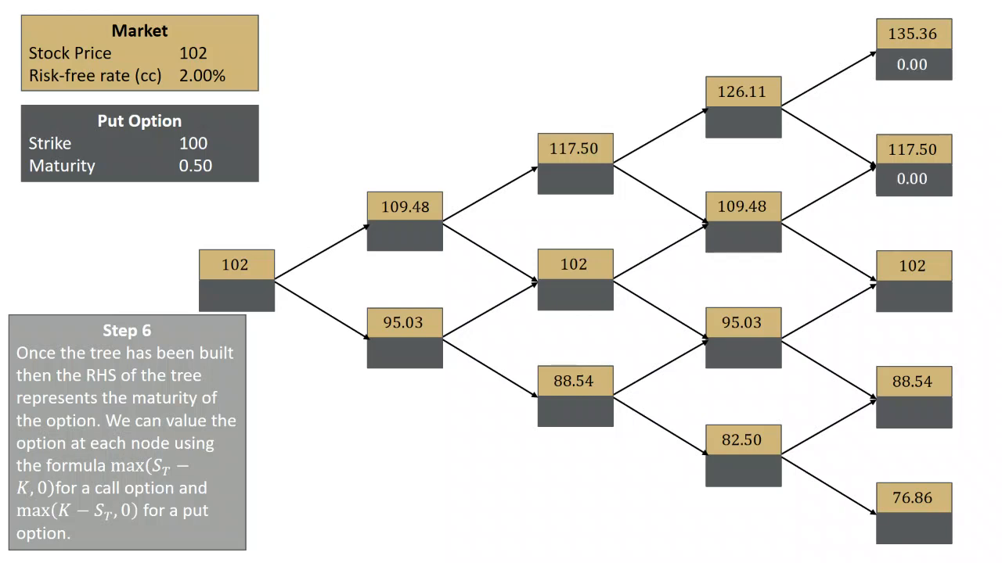
text(0.00)
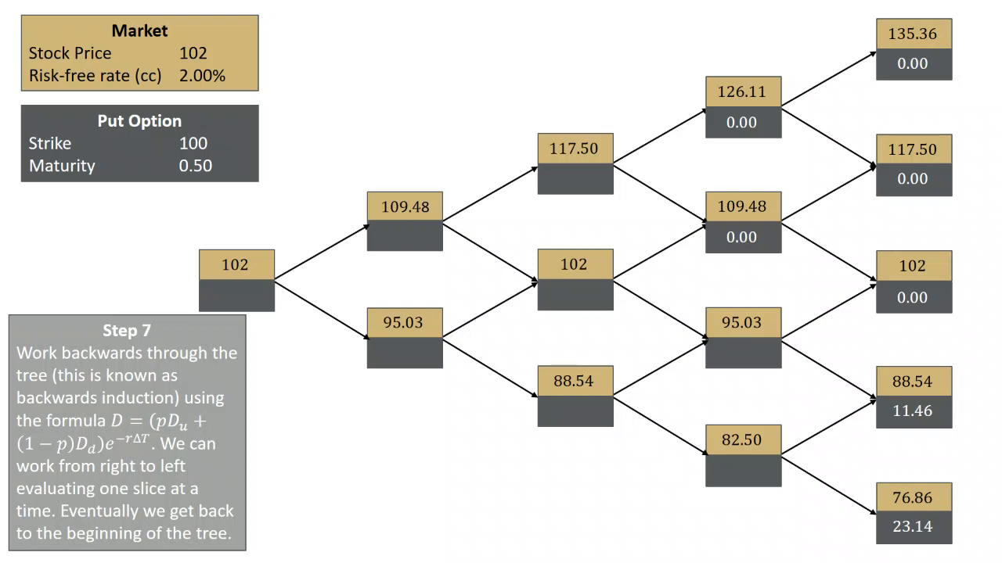
text(5.71)
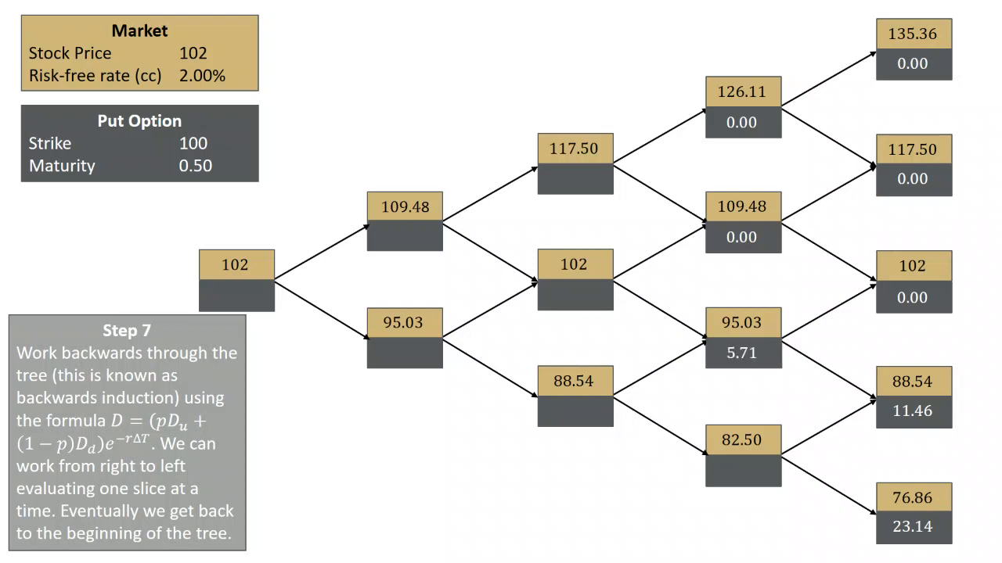